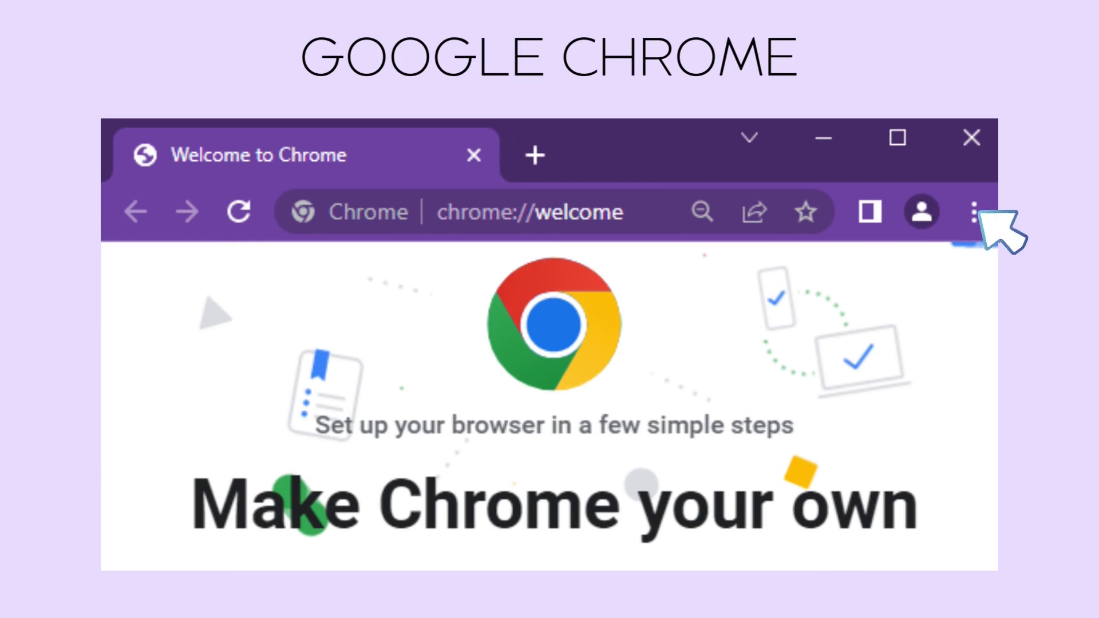
pyautogui.moveTo(1043, 273)
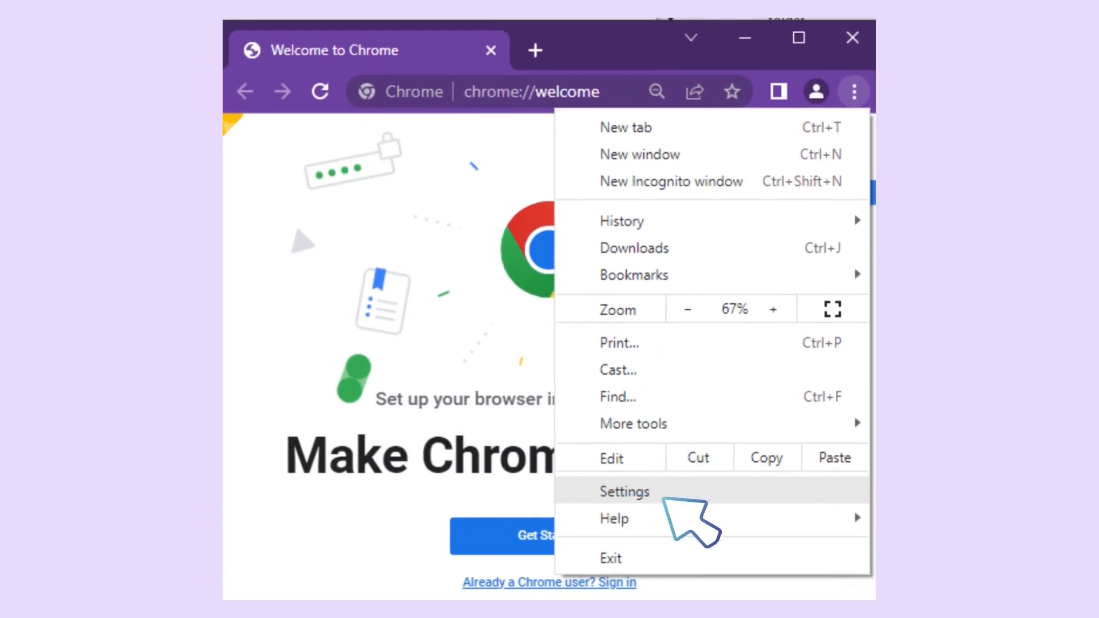
# Open Chrome's Settings page through the three-dot menu
pyautogui.click(625, 491)
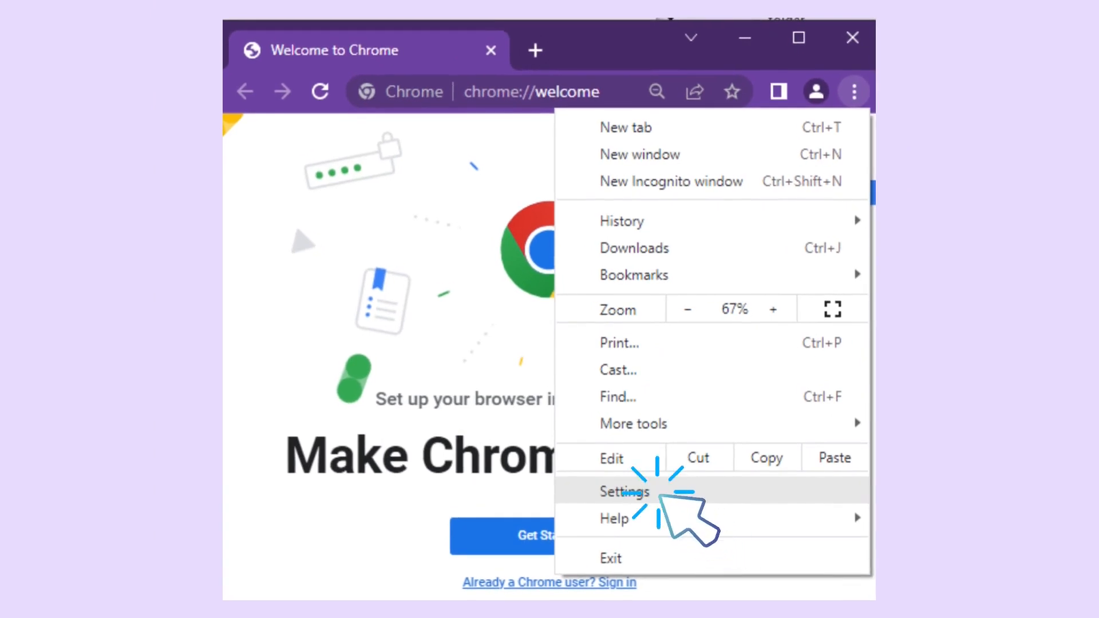
pyautogui.click(624, 491)
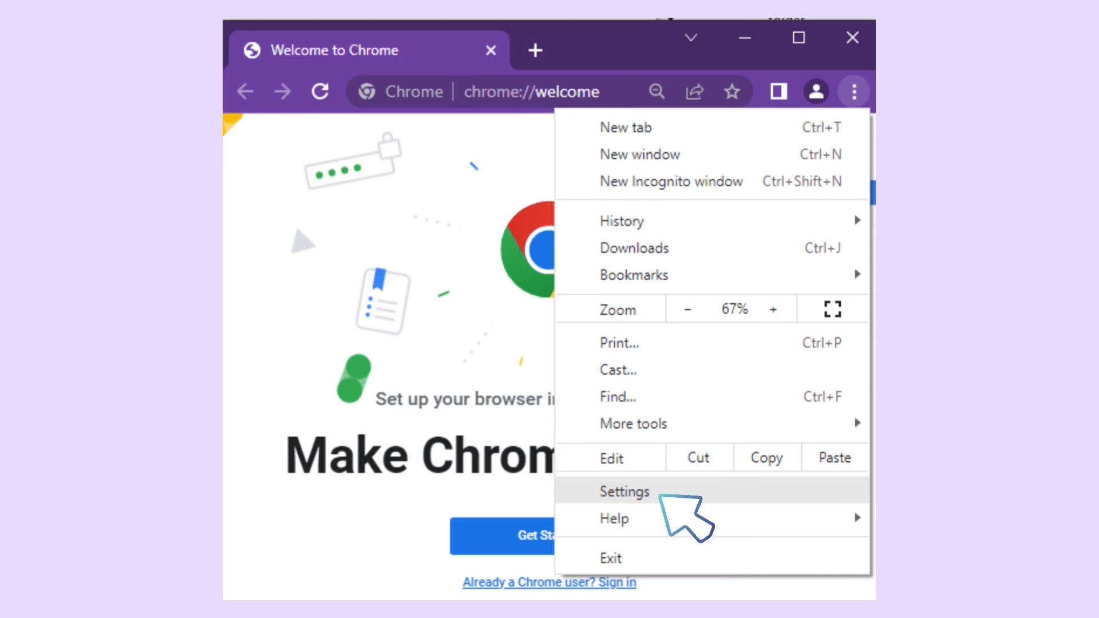
pyautogui.click(623, 491)
pyautogui.write('site settings')
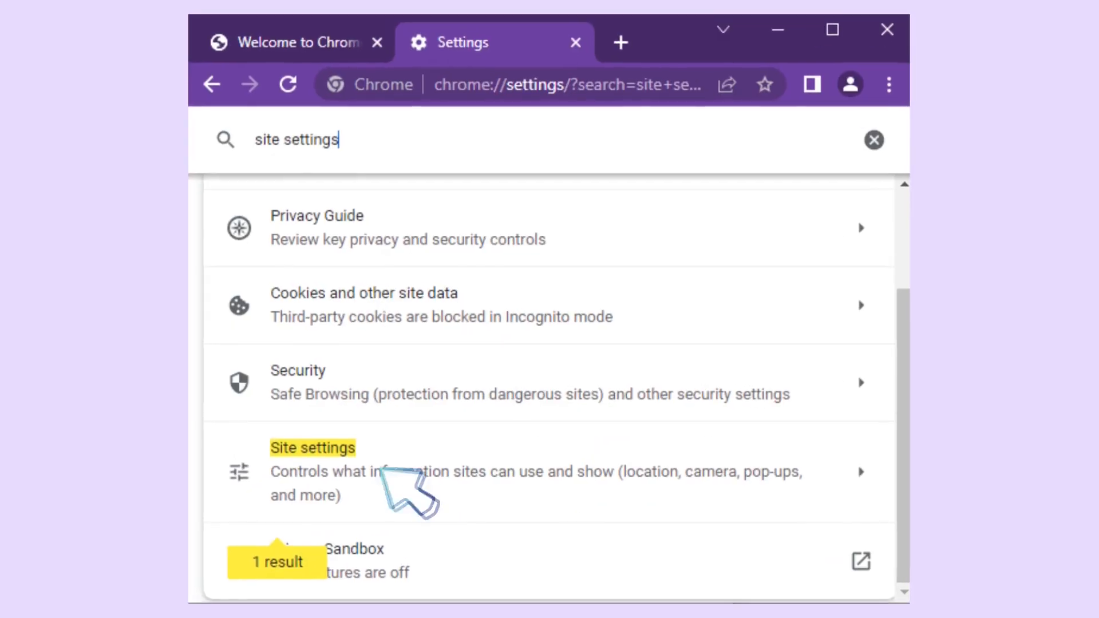
pyautogui.moveTo(452, 529)
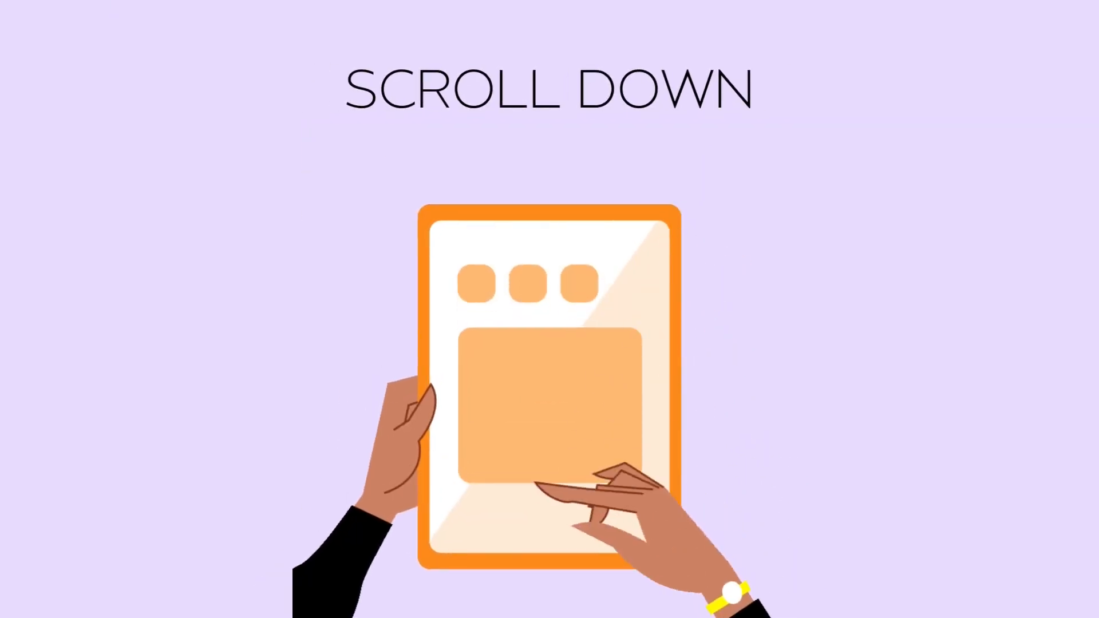
# Scroll the 'site settings' search results down to the Site settings entry
pyautogui.scroll(-3)
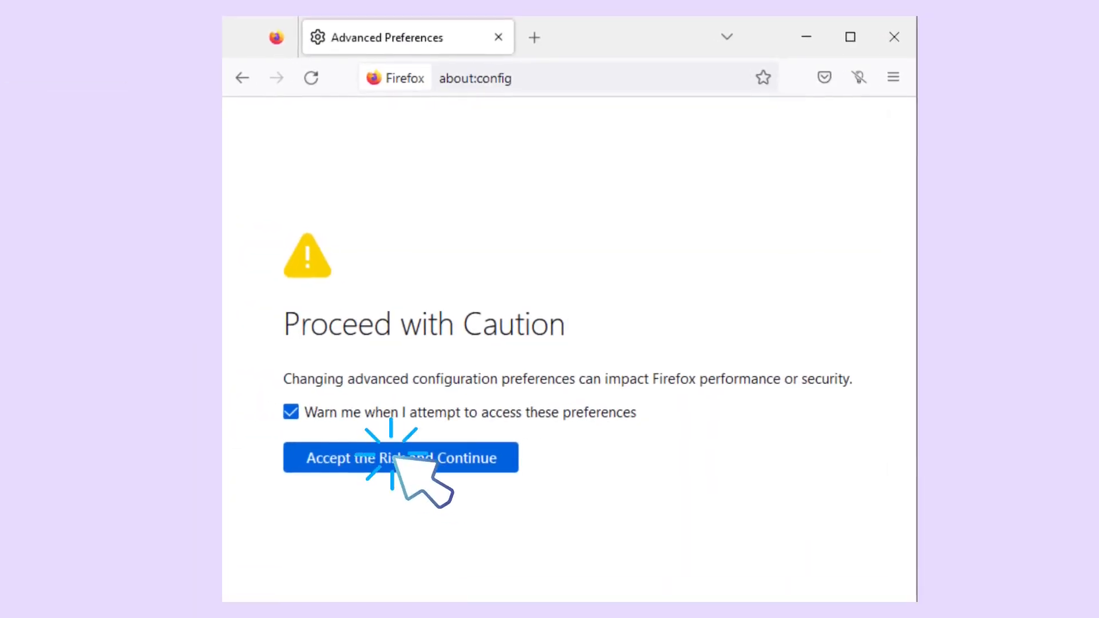
# Accept the risk on Firefox's about:config Proceed with Caution warning
pyautogui.click(400, 458)
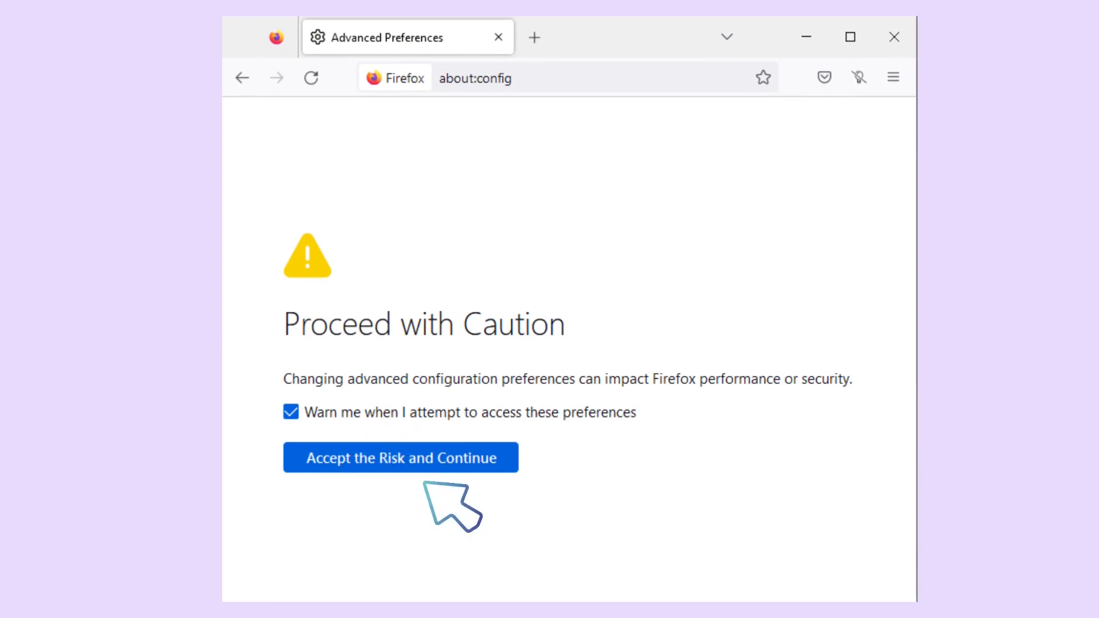
# Pass the caution warning and keep javascript.enabled set to true
pyautogui.click(400, 458)
pyautogui.write('javascript.enabled')
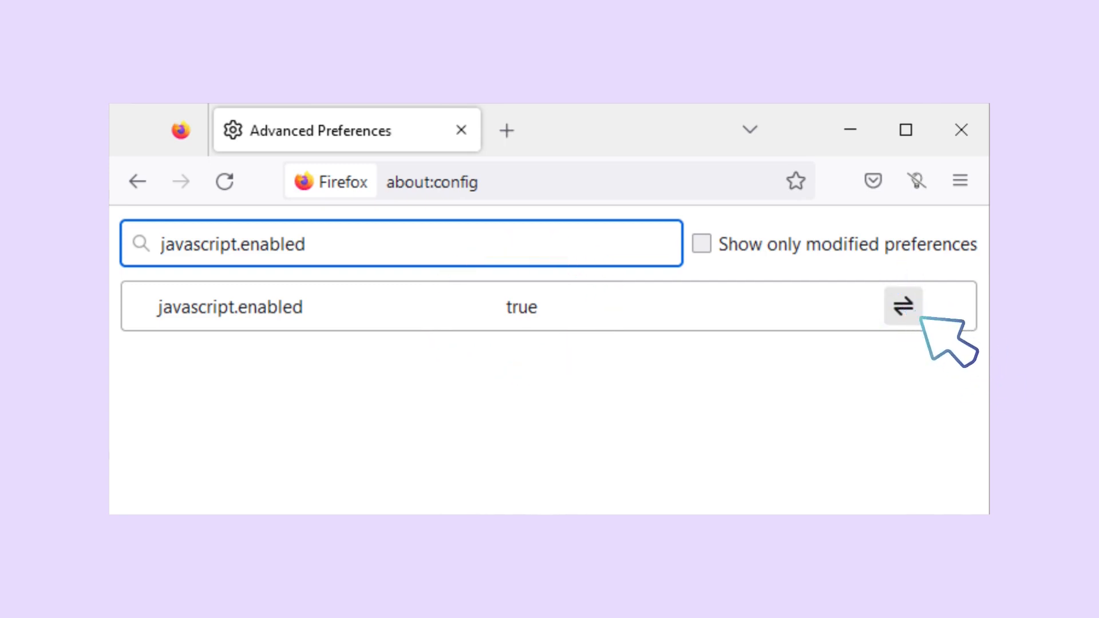
pyautogui.click(902, 306)
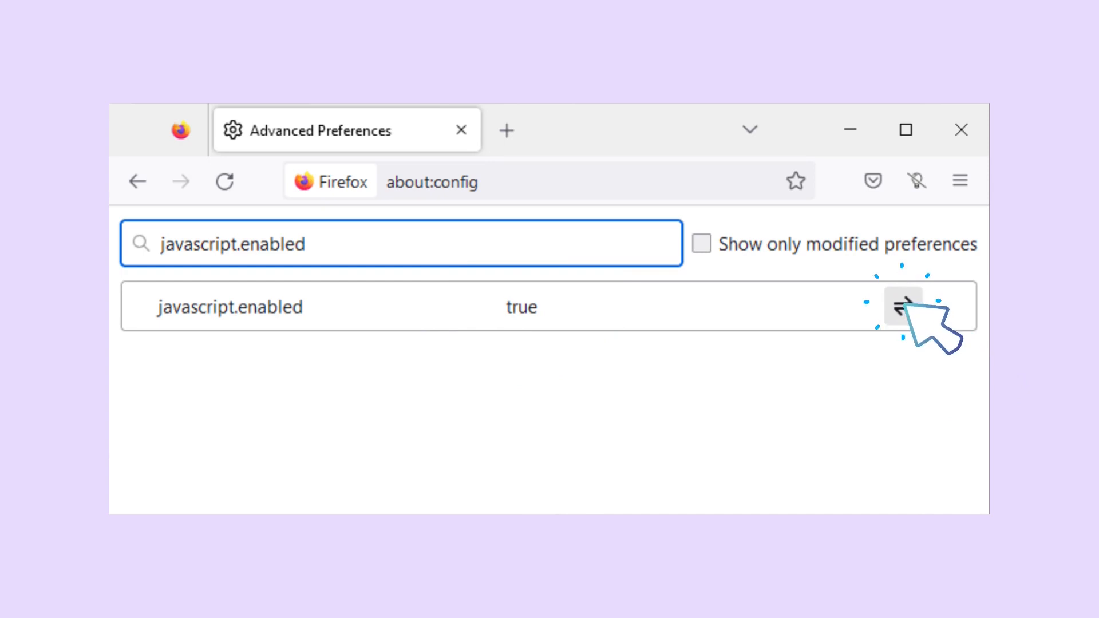
pyautogui.click(902, 306)
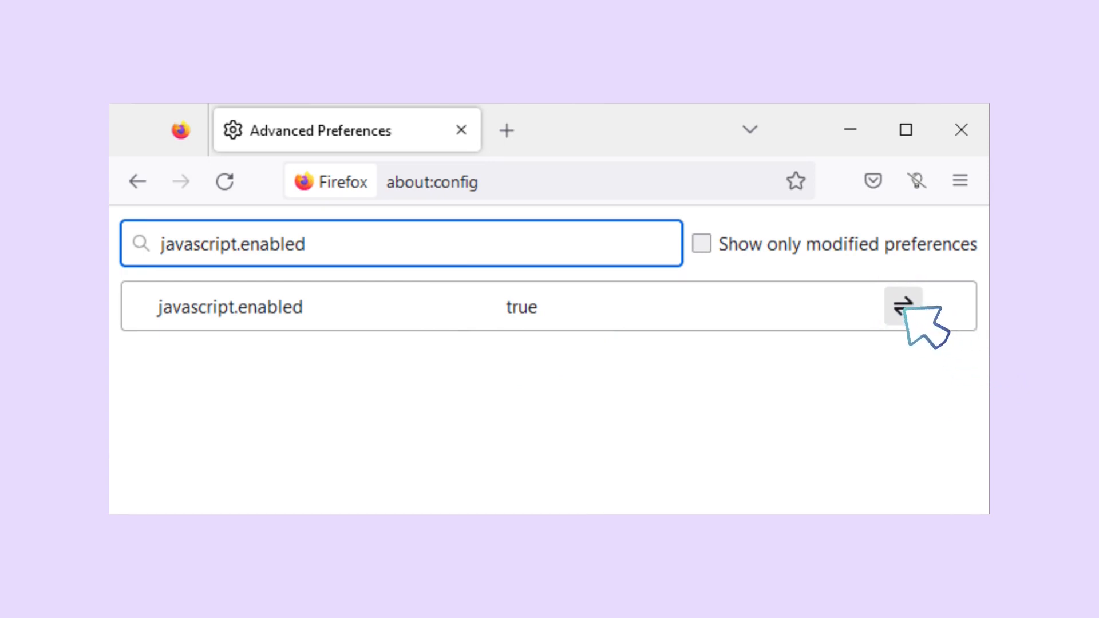